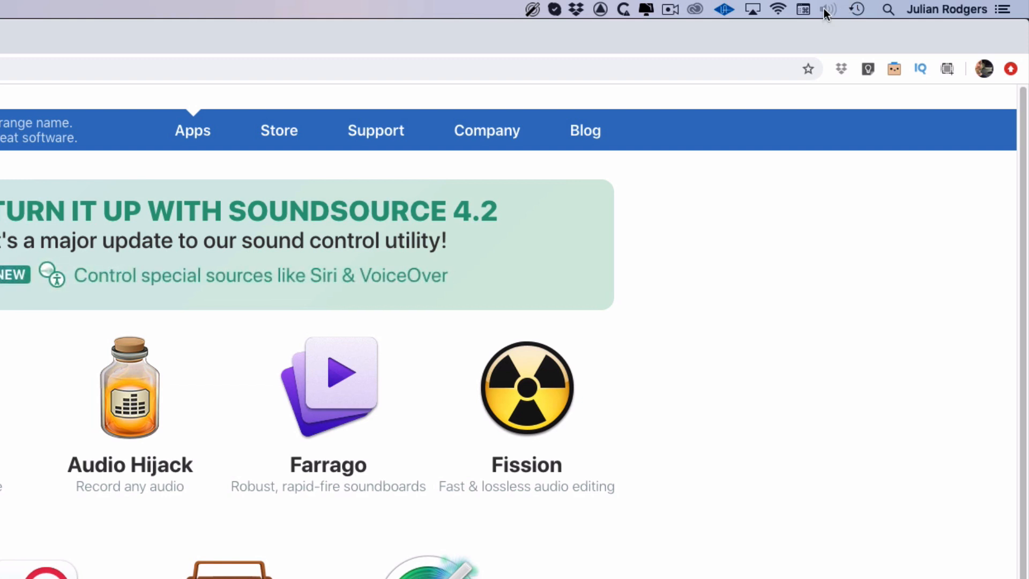
In Sound preferences, route alert sound effects to Mac mini Speakers after checking the Output device
{"action": "left_click", "coordinate": [827, 9]}
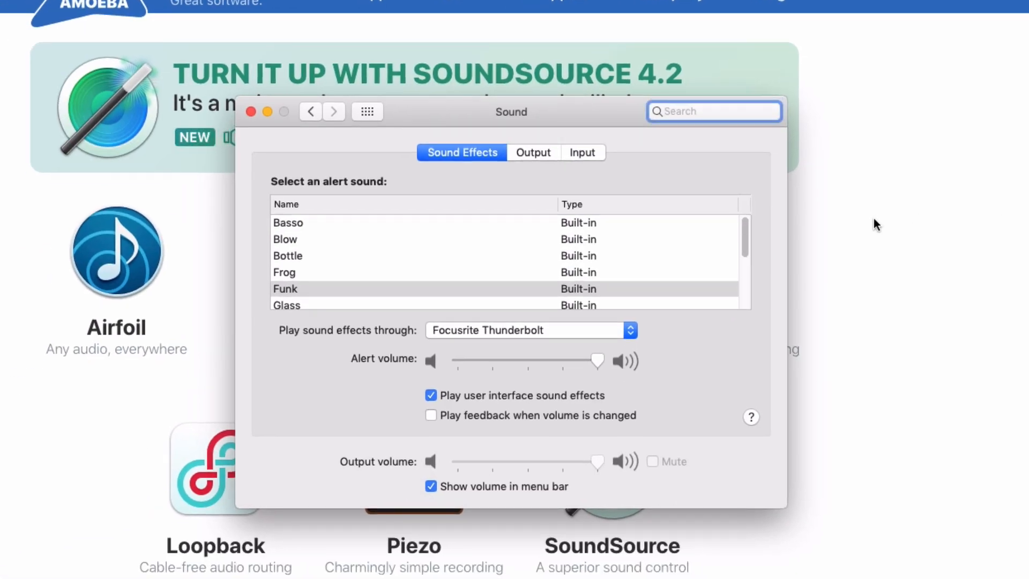
{"action": "left_click", "coordinate": [533, 152]}
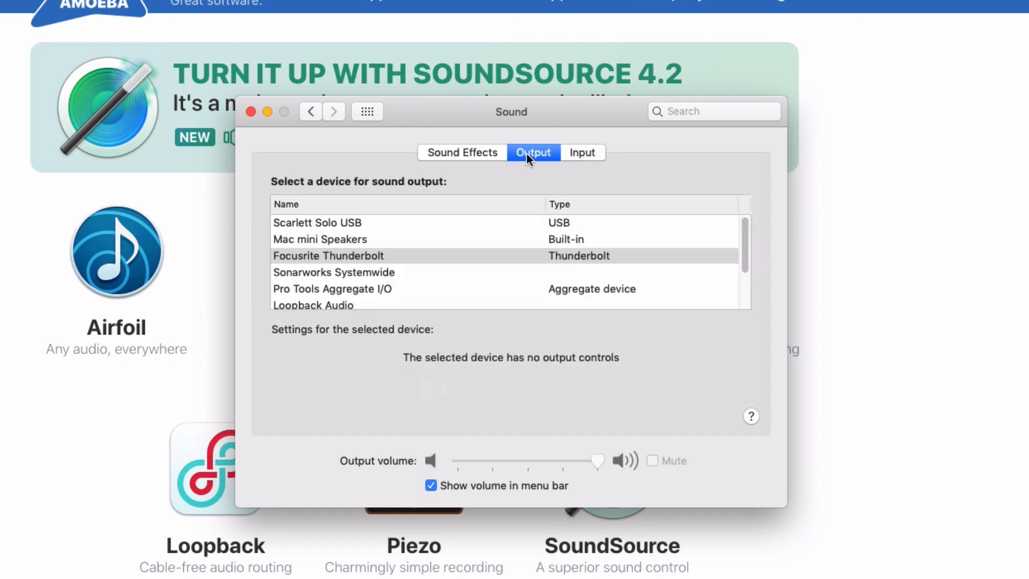
{"action": "left_click", "coordinate": [461, 152]}
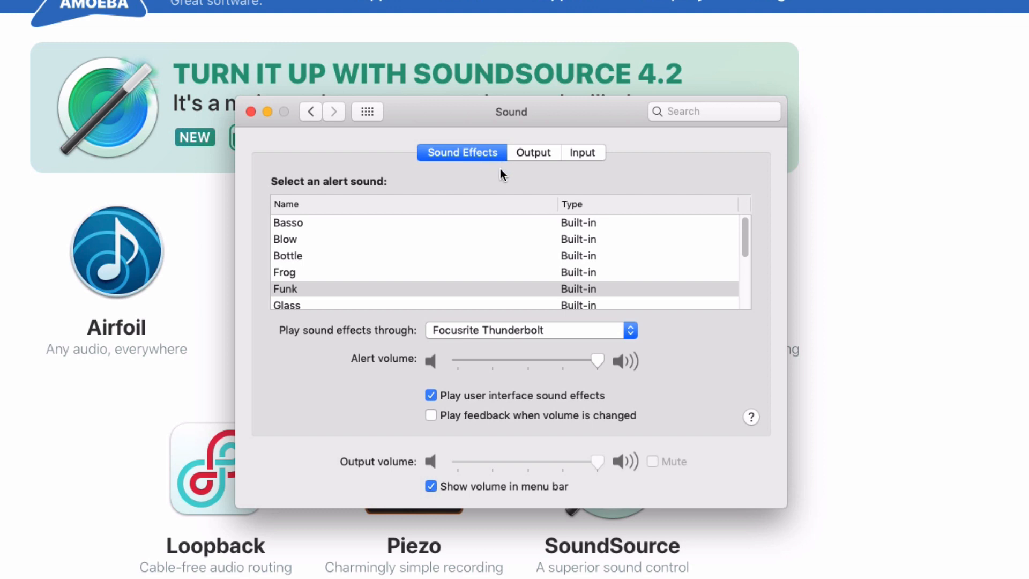
{"action": "mouse_move", "coordinate": [591, 341]}
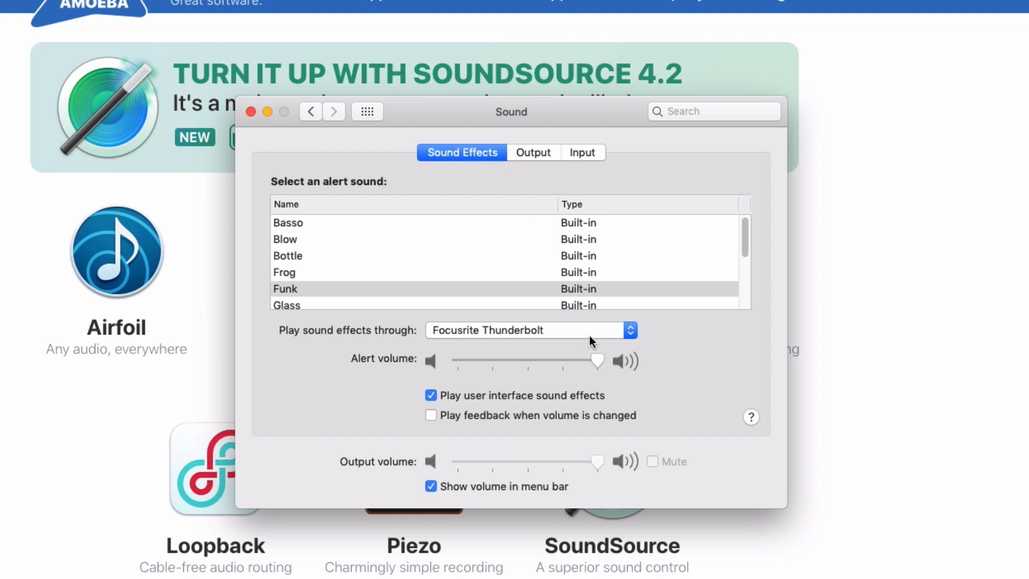
{"action": "mouse_move", "coordinate": [585, 338]}
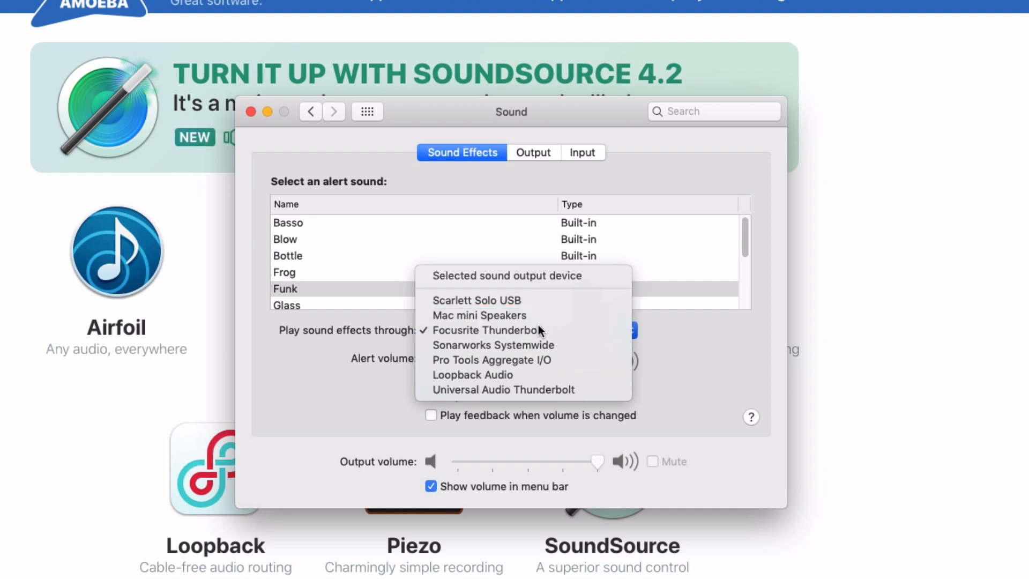
{"action": "left_click", "coordinate": [479, 316]}
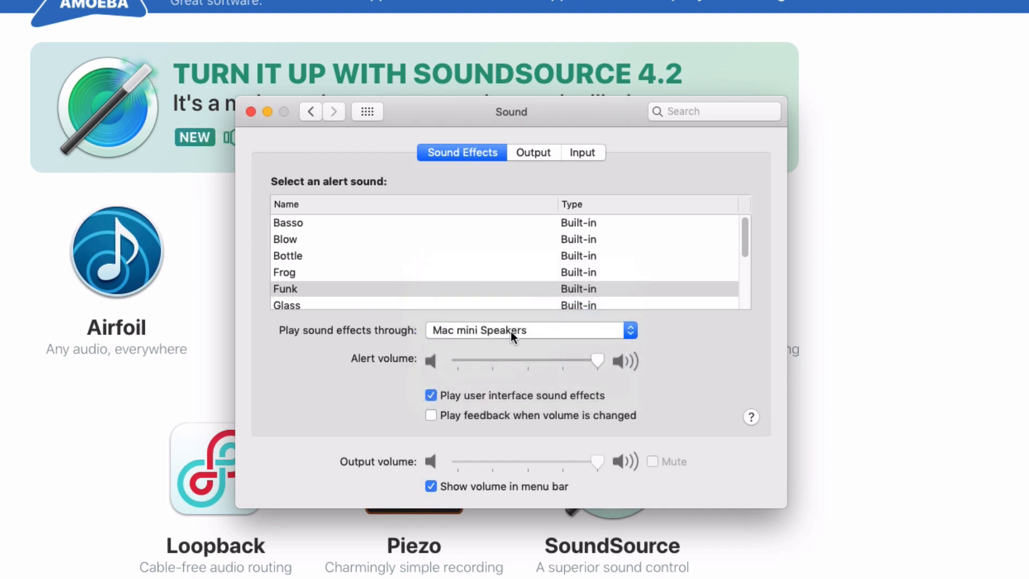
{"action": "left_click", "coordinate": [533, 152]}
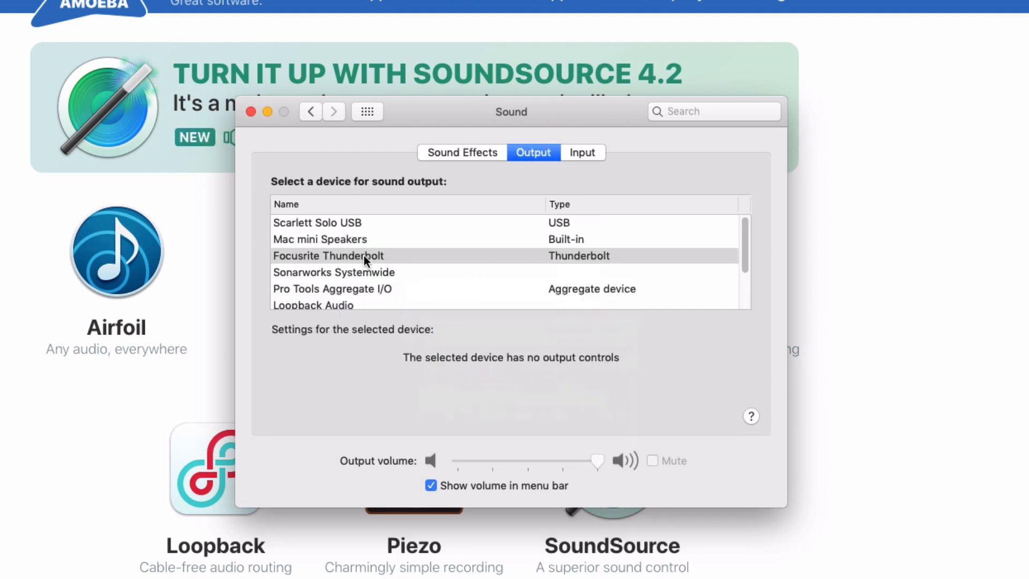
{"action": "left_click", "coordinate": [462, 152]}
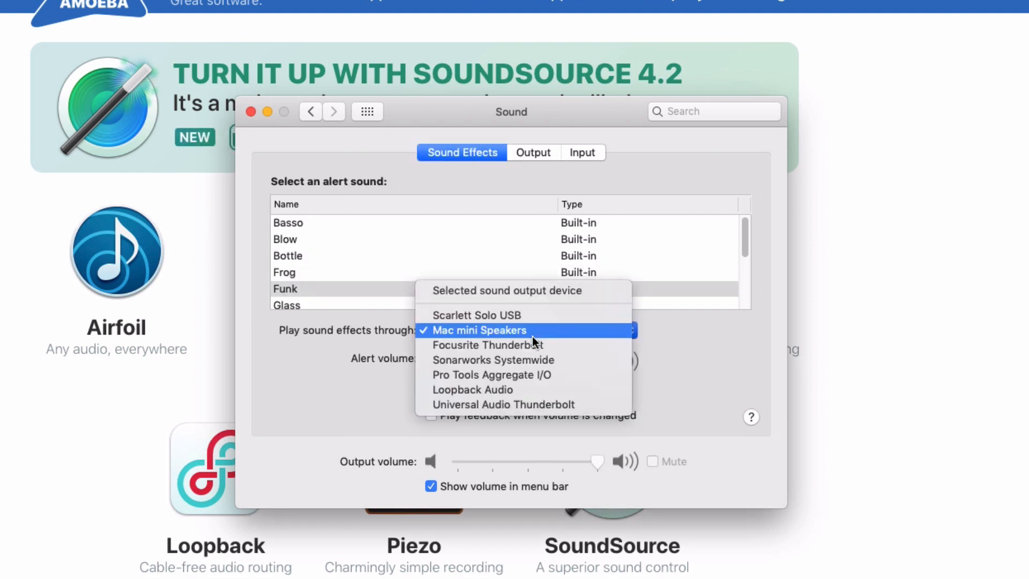
{"action": "left_click", "coordinate": [486, 344]}
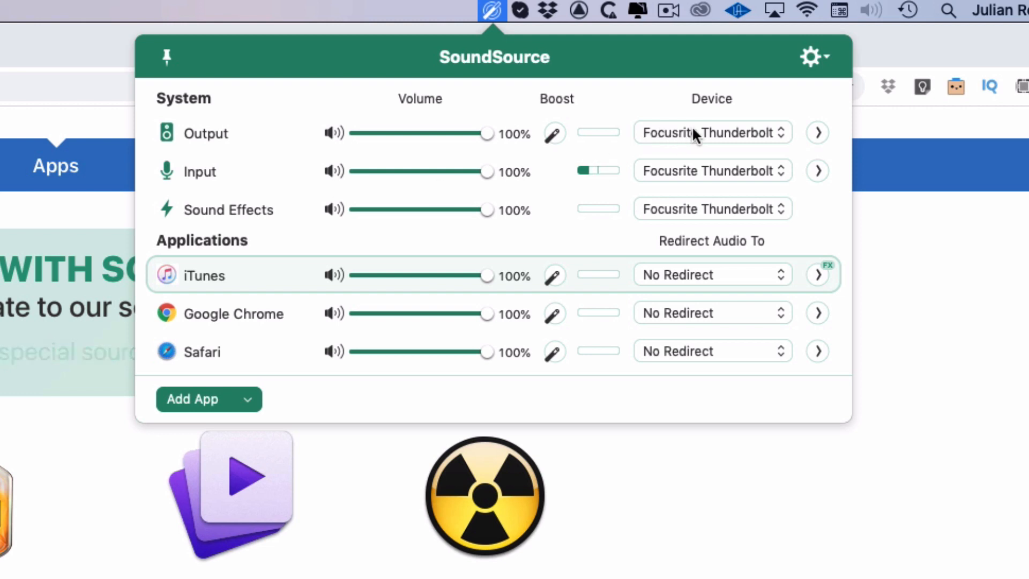
{"action": "mouse_move", "coordinate": [712, 132]}
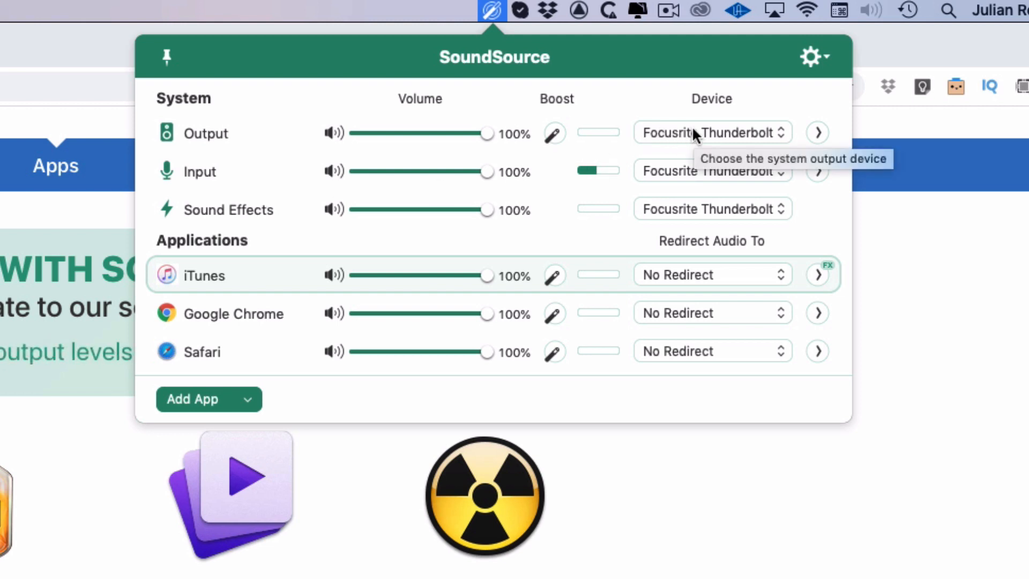
{"action": "mouse_move", "coordinate": [725, 137]}
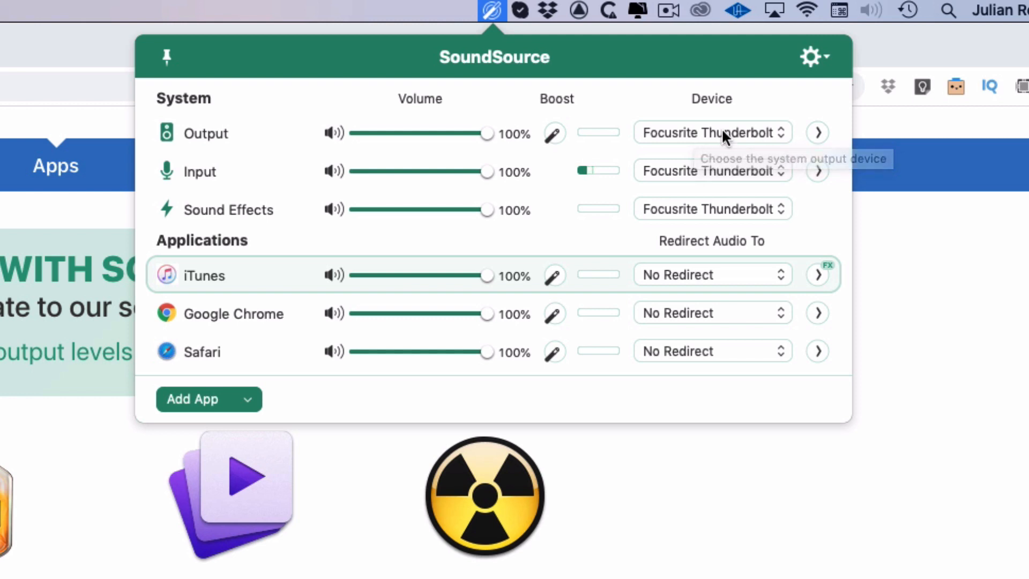
{"action": "mouse_move", "coordinate": [722, 217]}
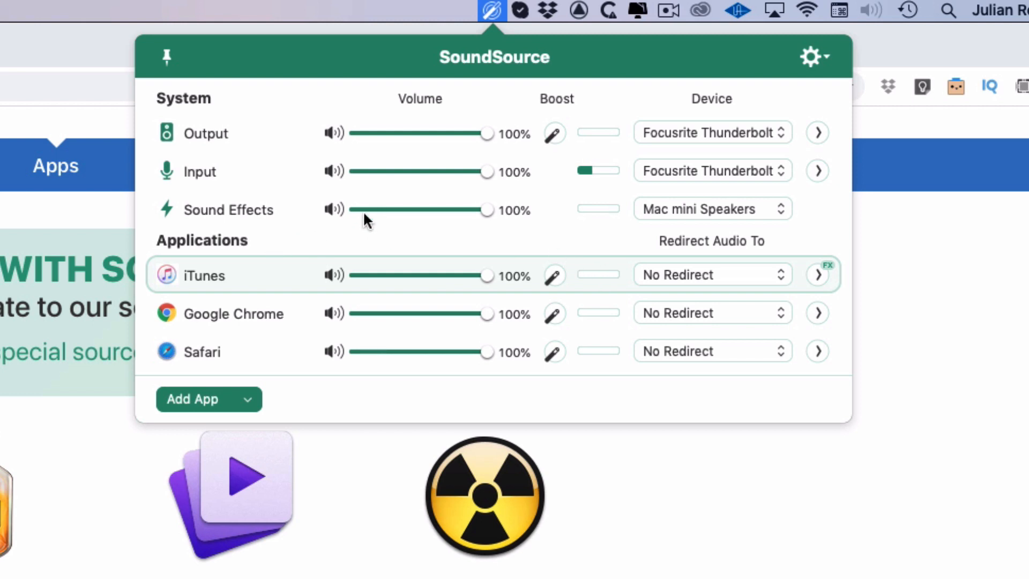
Mute and then unmute the system input in the SoundSource popover
{"action": "left_click", "coordinate": [333, 171]}
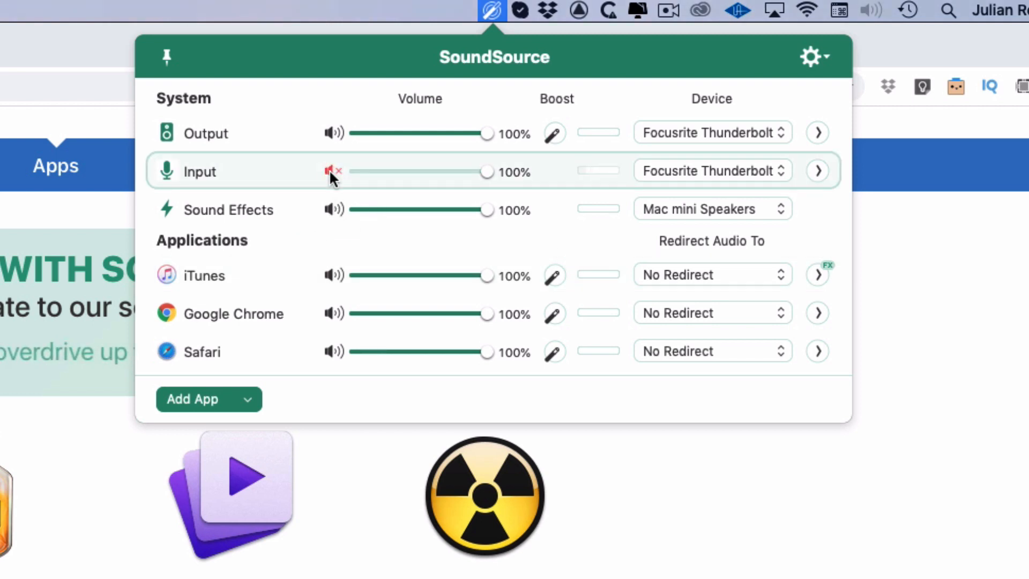
{"action": "left_click", "coordinate": [334, 171]}
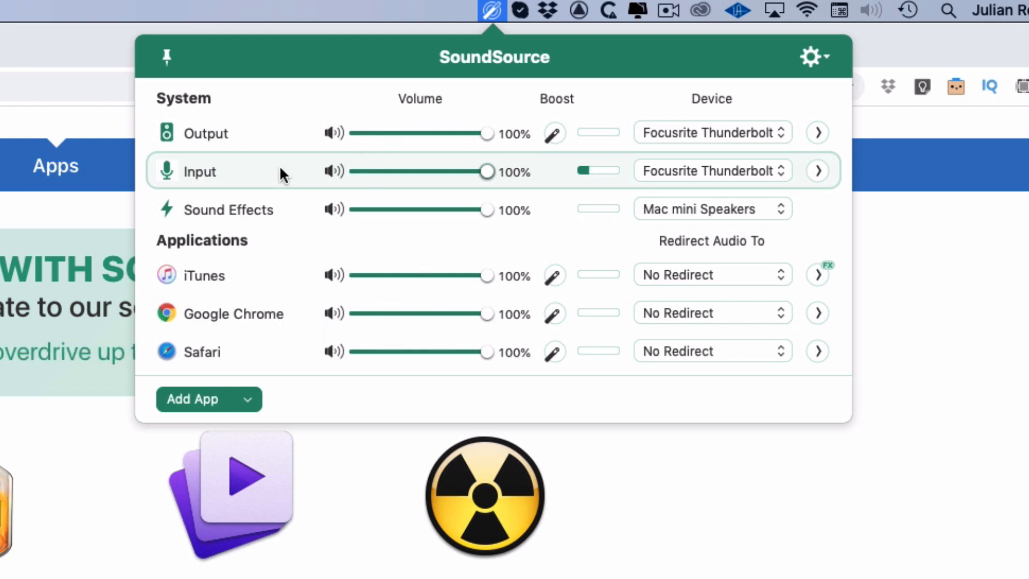
{"action": "mouse_move", "coordinate": [425, 302]}
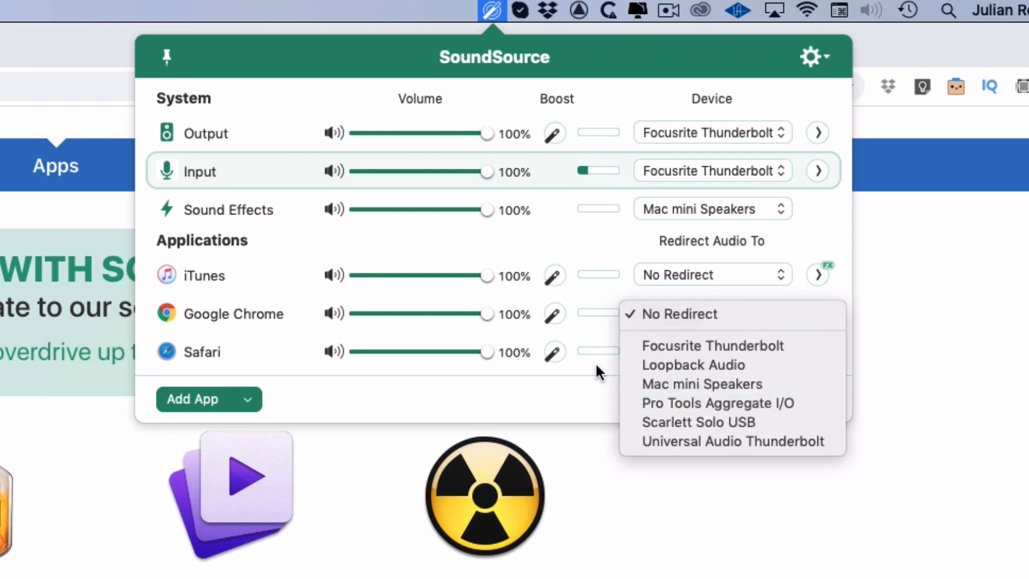
Add Pro Tools to SoundSource's applications and redirect Safari's audio to Scarlett Solo USB
{"action": "left_click", "coordinate": [679, 313]}
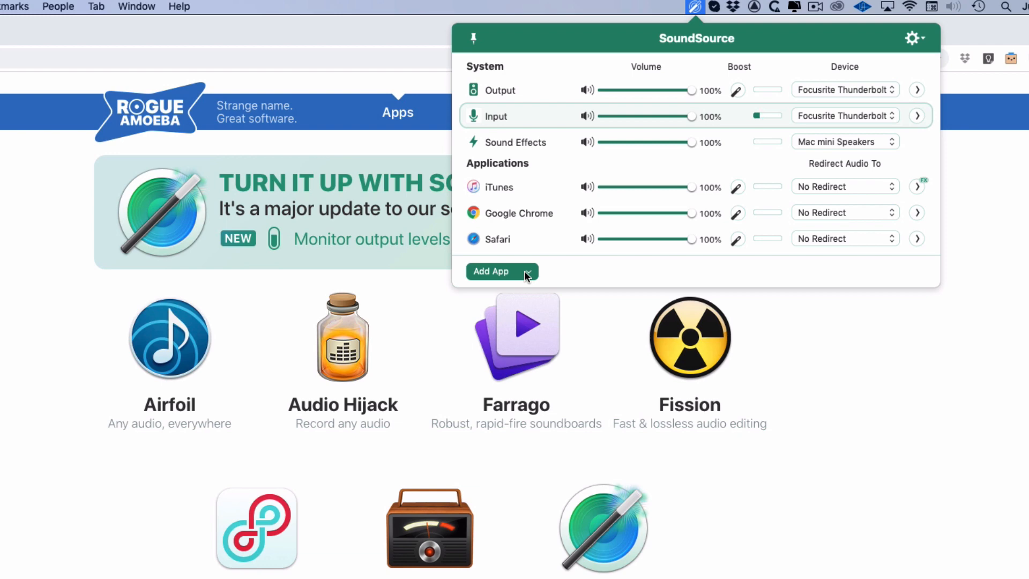
{"action": "left_click", "coordinate": [502, 272]}
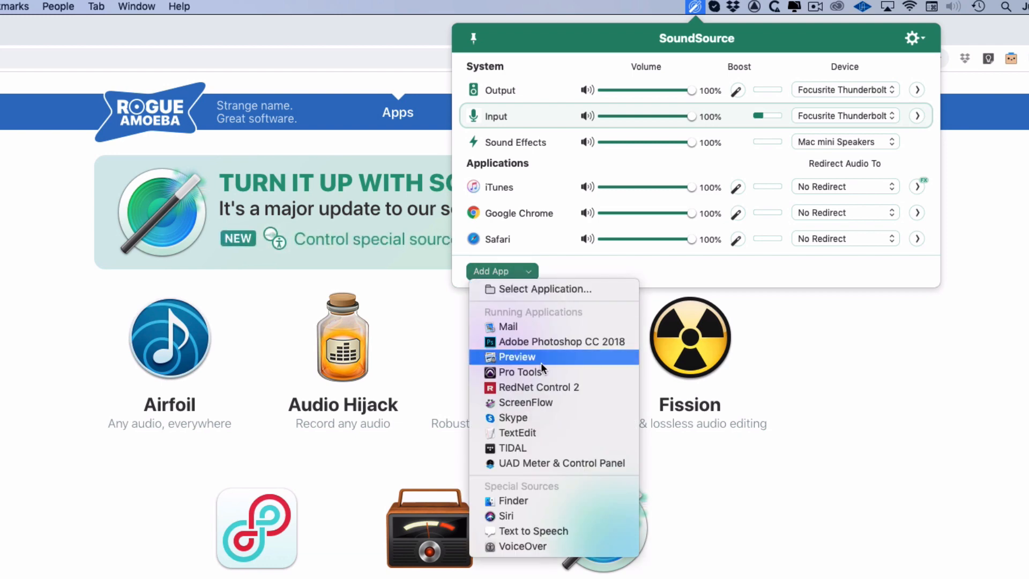
{"action": "left_click", "coordinate": [521, 372]}
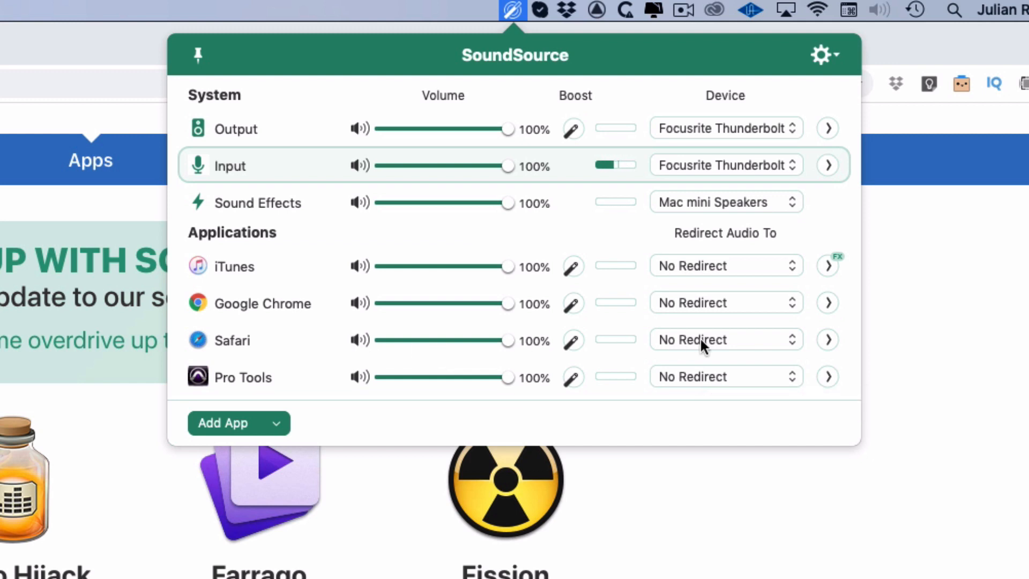
{"action": "mouse_move", "coordinate": [725, 339]}
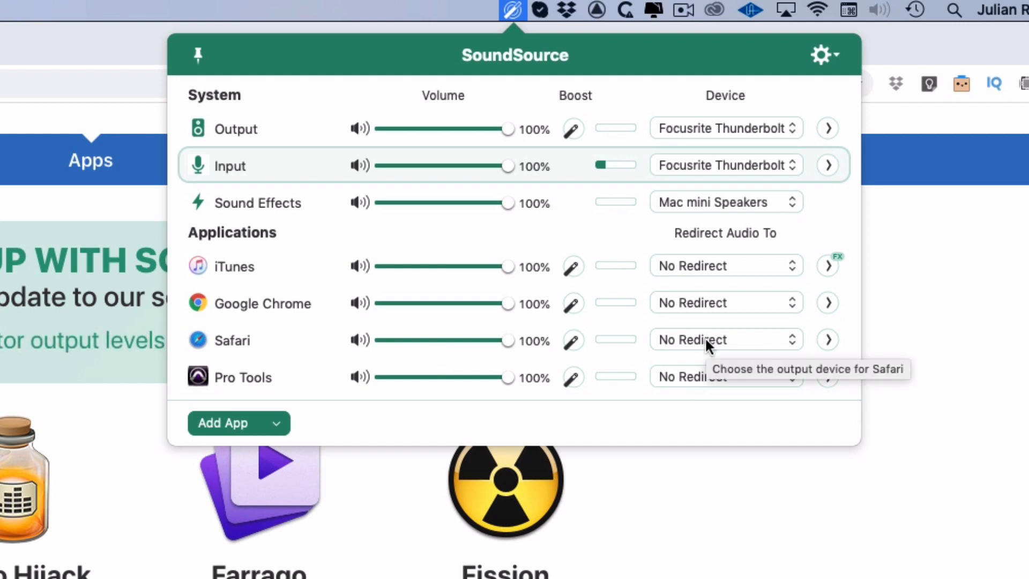
{"action": "left_click", "coordinate": [722, 339]}
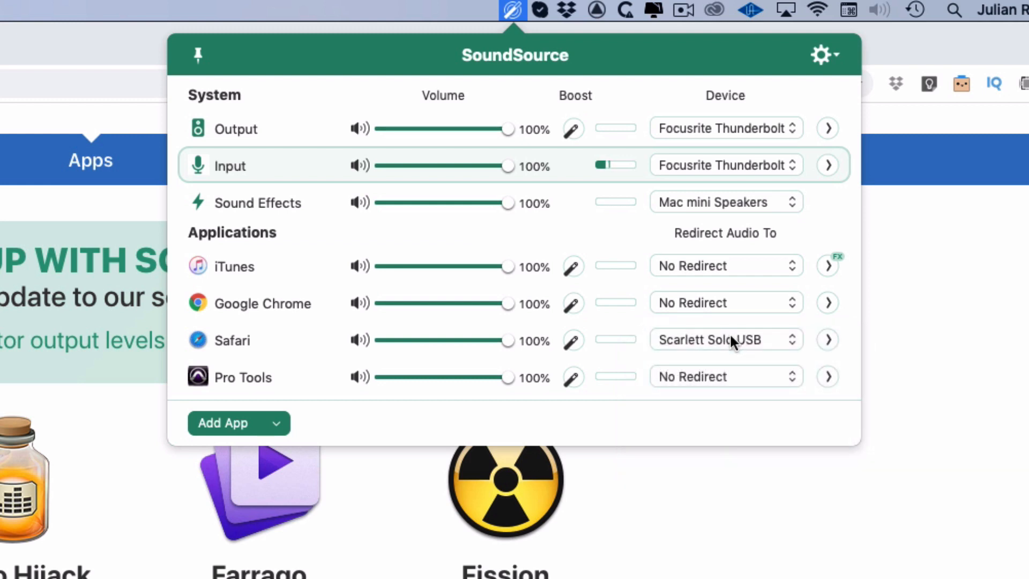
{"action": "mouse_move", "coordinate": [828, 340]}
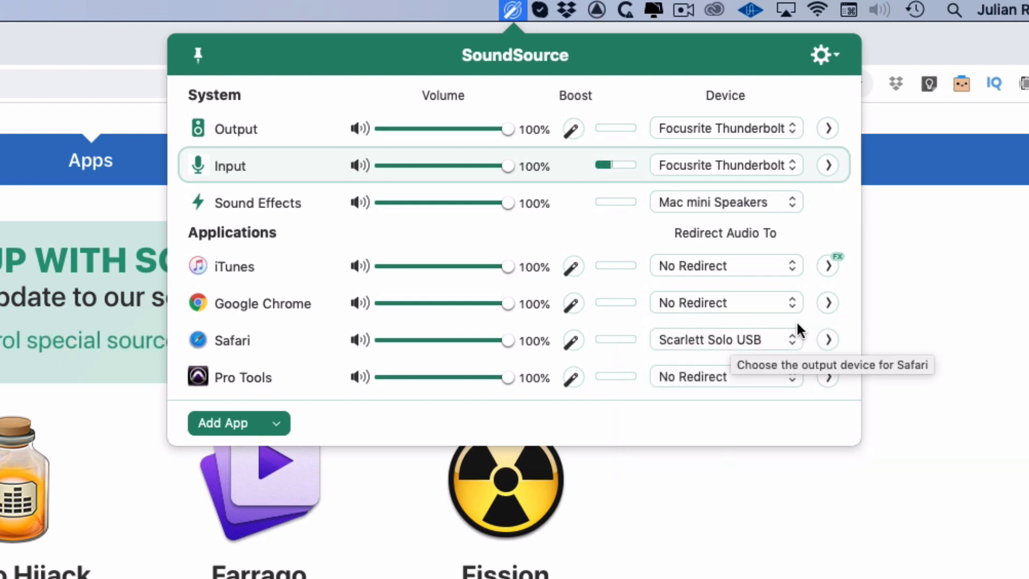
{"action": "mouse_move", "coordinate": [849, 329]}
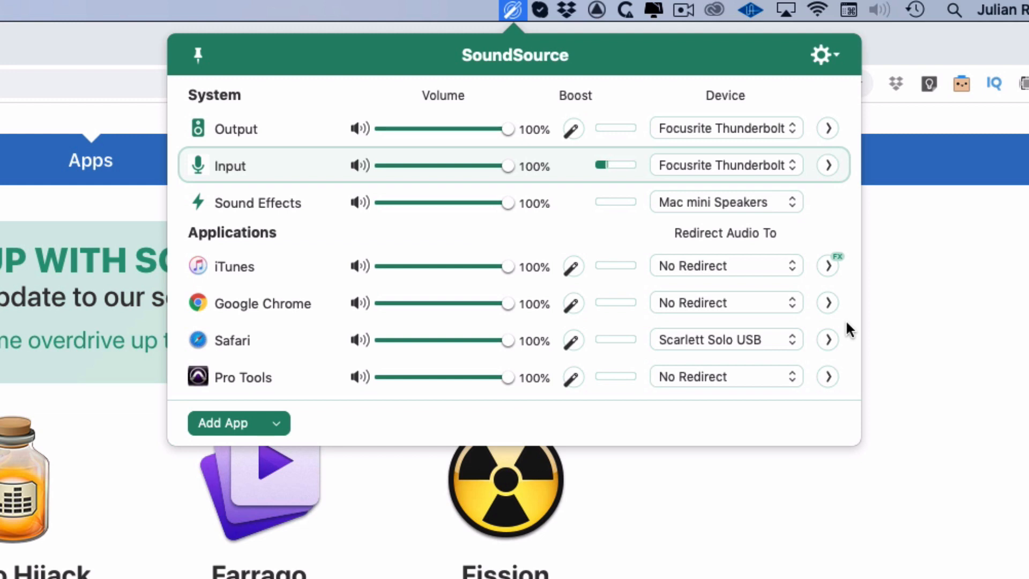
{"action": "mouse_move", "coordinate": [455, 210]}
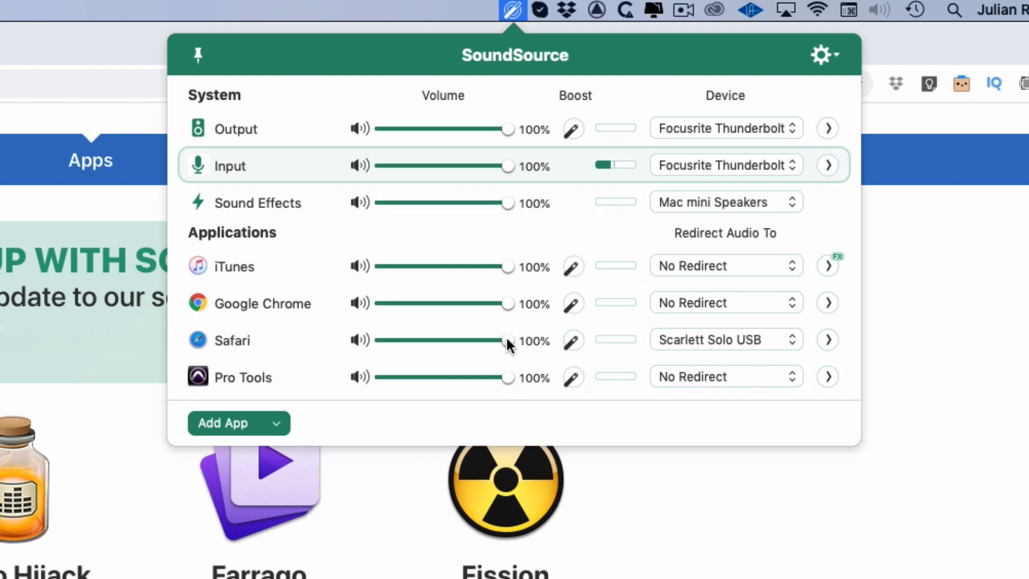
Lower Safari's volume to 47% and redirect its audio to Focusrite Thunderbolt
{"action": "left_click_drag", "start_coordinate": [509, 339], "coordinate": [448, 340]}
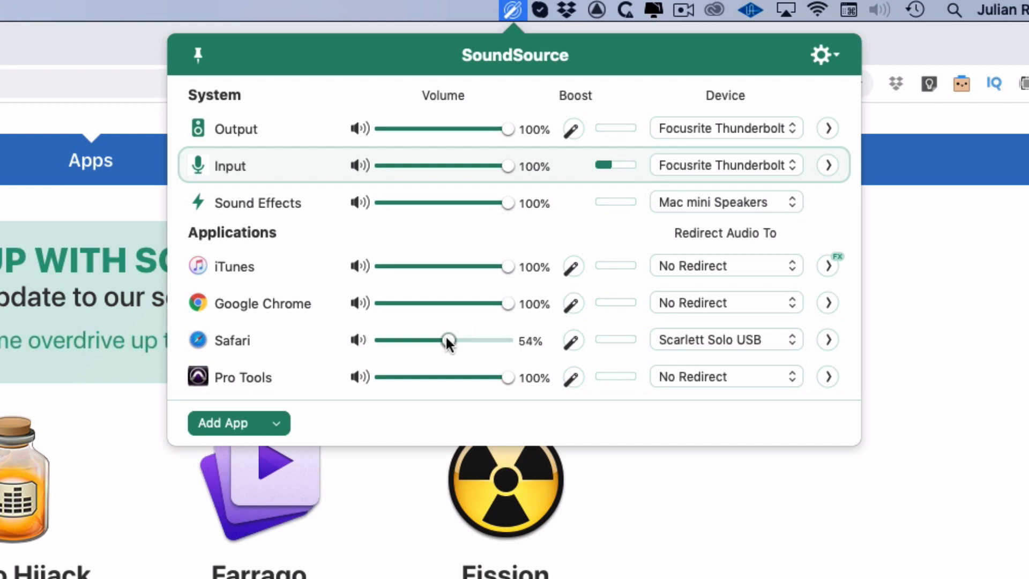
{"action": "left_click_drag", "start_coordinate": [448, 341], "coordinate": [440, 341]}
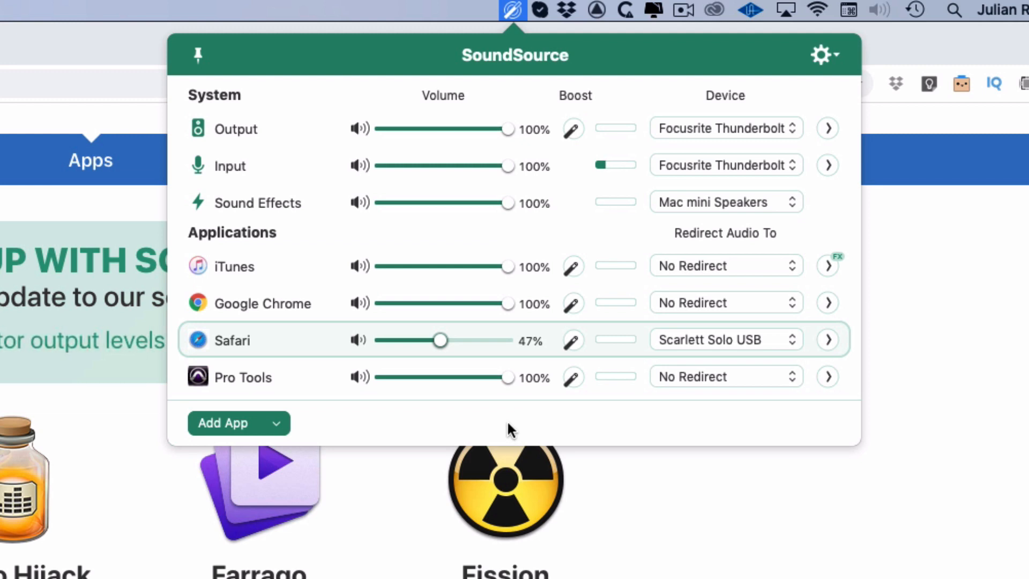
{"action": "mouse_move", "coordinate": [440, 346]}
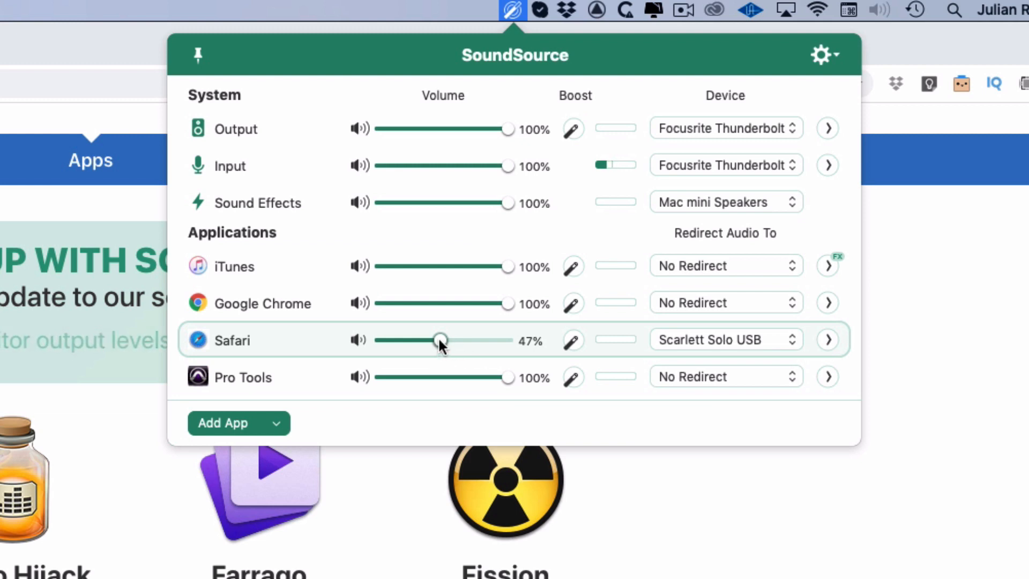
{"action": "mouse_move", "coordinate": [738, 347]}
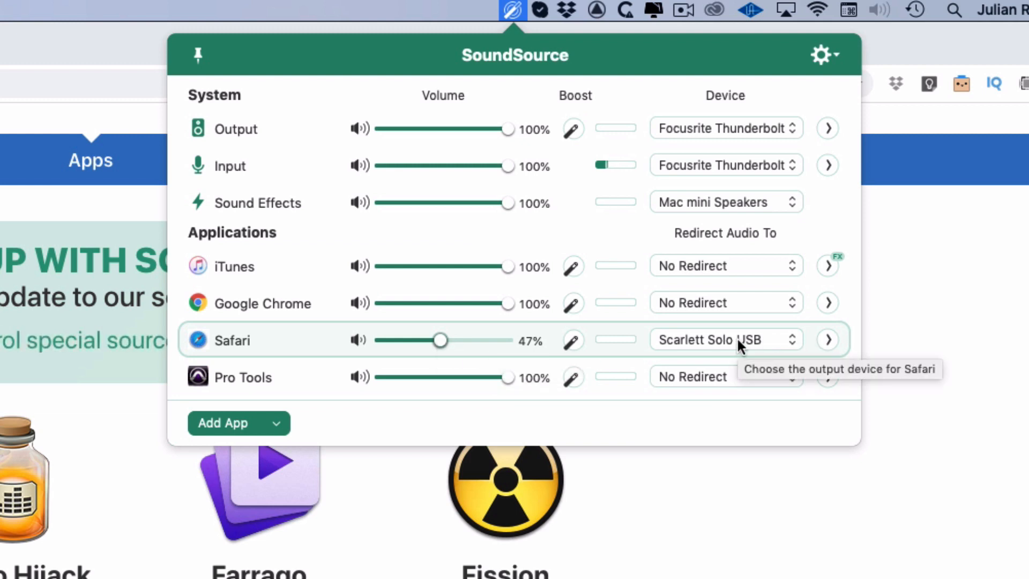
{"action": "left_click", "coordinate": [725, 339]}
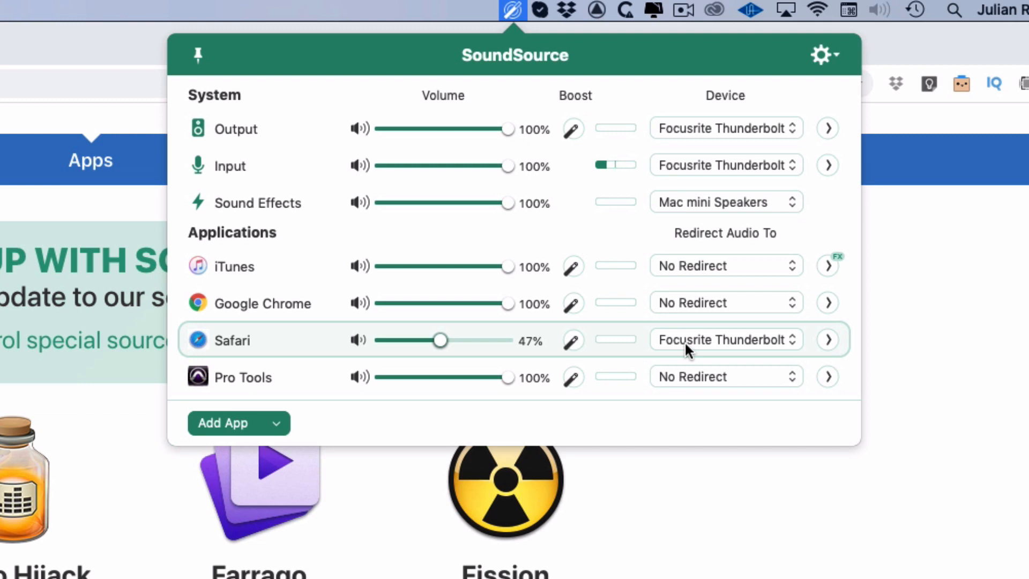
{"action": "mouse_move", "coordinate": [693, 348]}
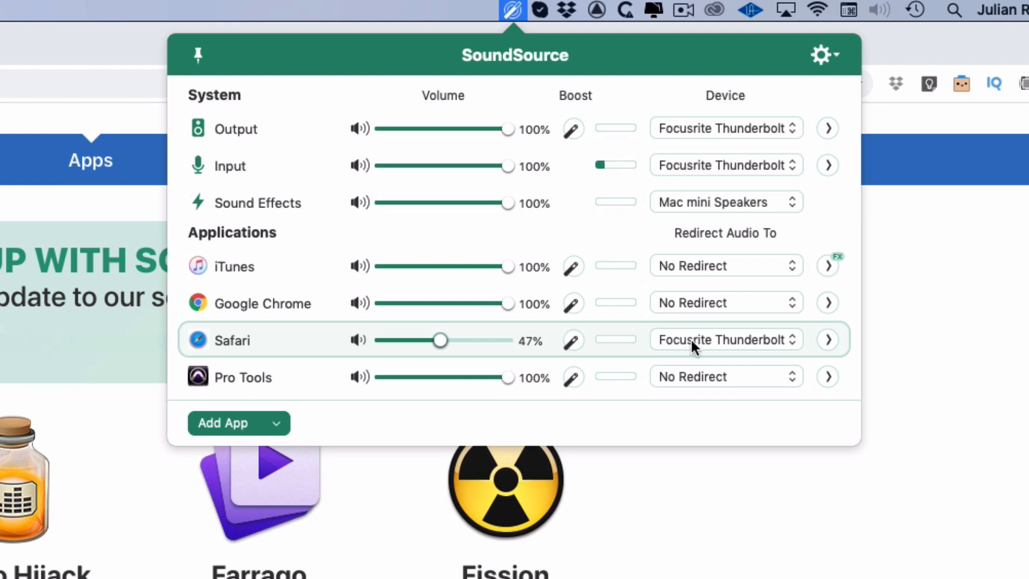
Expand the Output settings, try 10 Band Equalizer and Oxford Inflator (47.4%), then remove both
{"action": "left_click", "coordinate": [827, 128]}
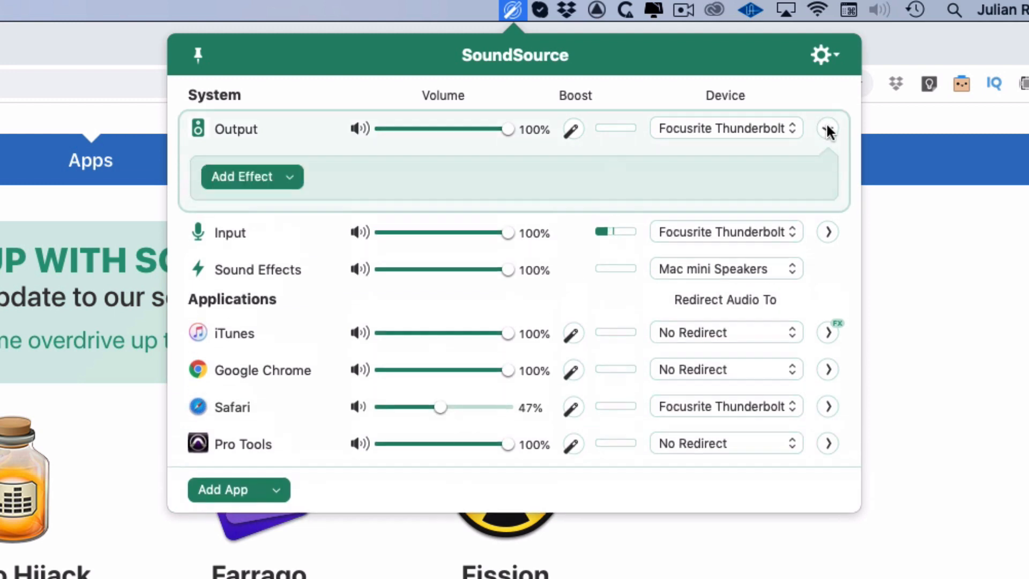
{"action": "left_click", "coordinate": [827, 128]}
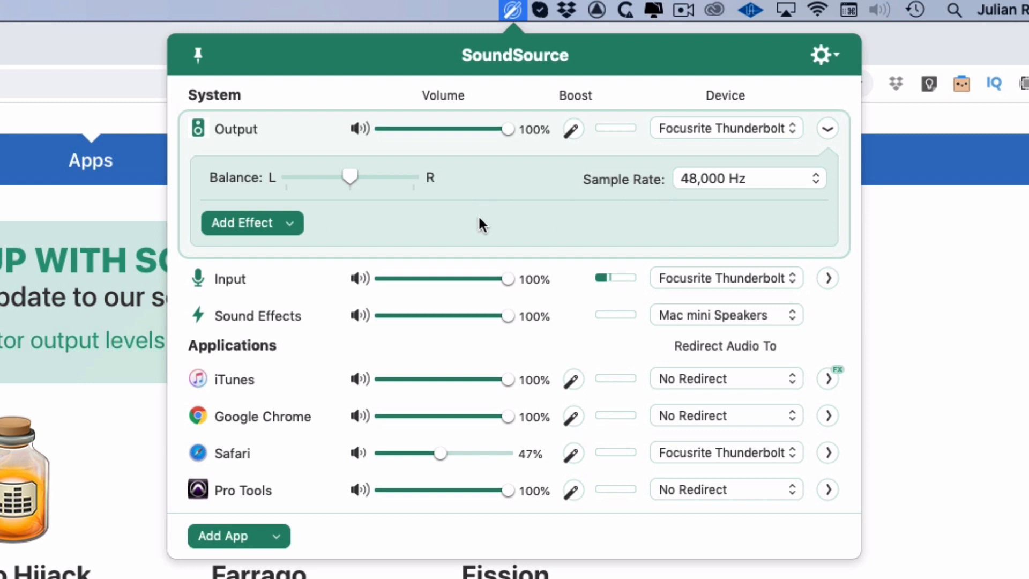
{"action": "mouse_move", "coordinate": [286, 227]}
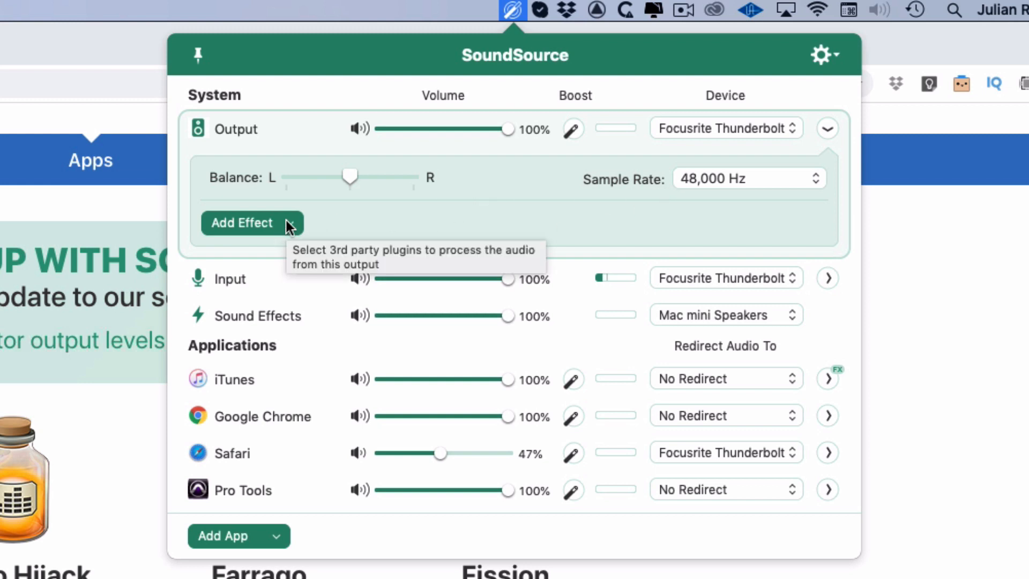
{"action": "left_click", "coordinate": [242, 222]}
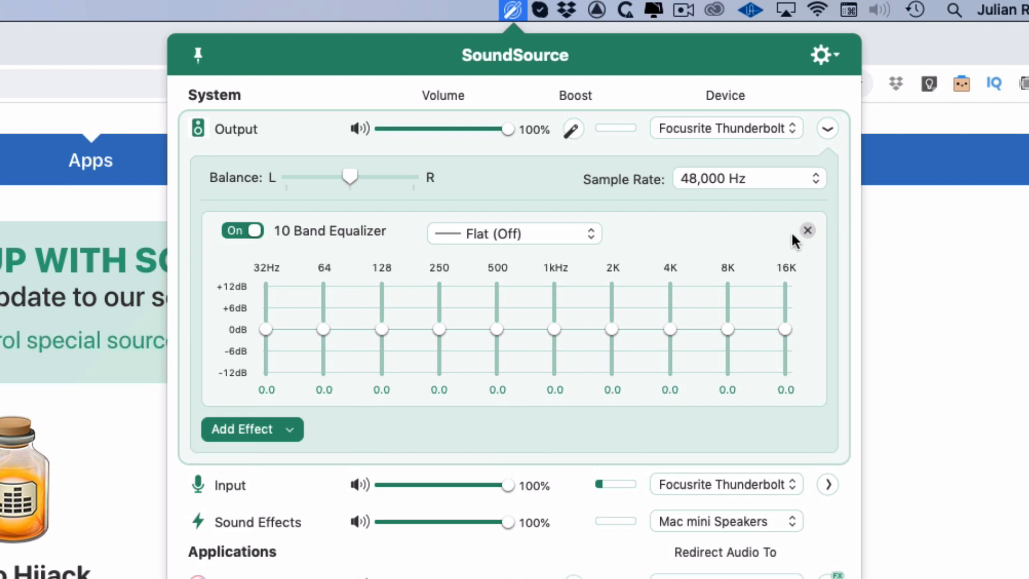
{"action": "left_click", "coordinate": [807, 230]}
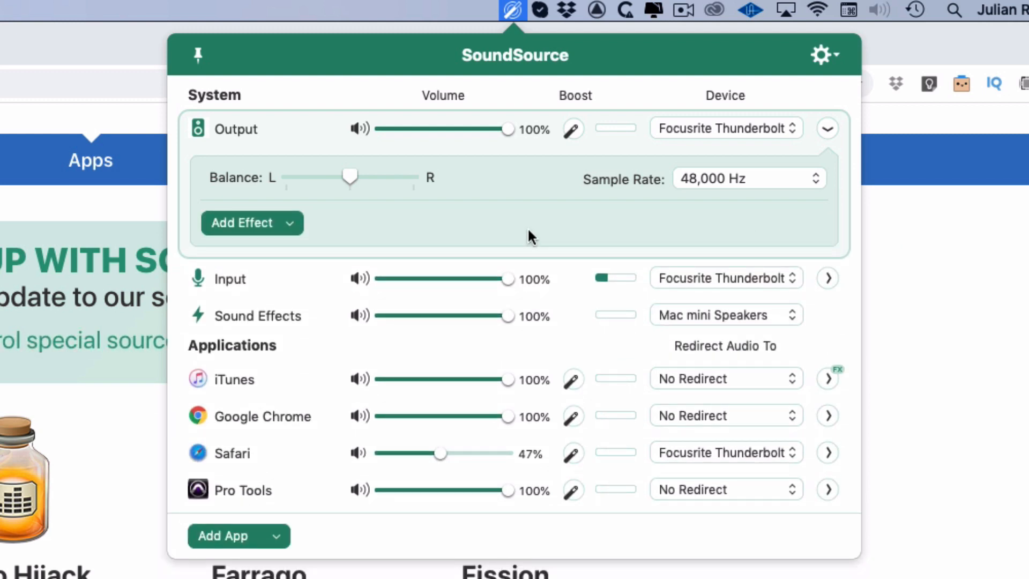
{"action": "left_click", "coordinate": [252, 223]}
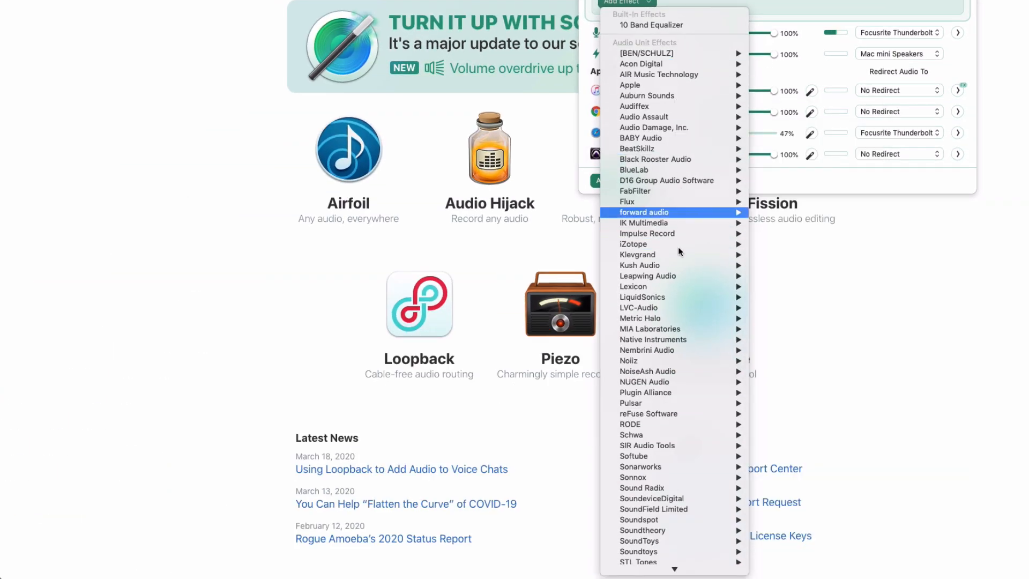
{"action": "mouse_move", "coordinate": [673, 477]}
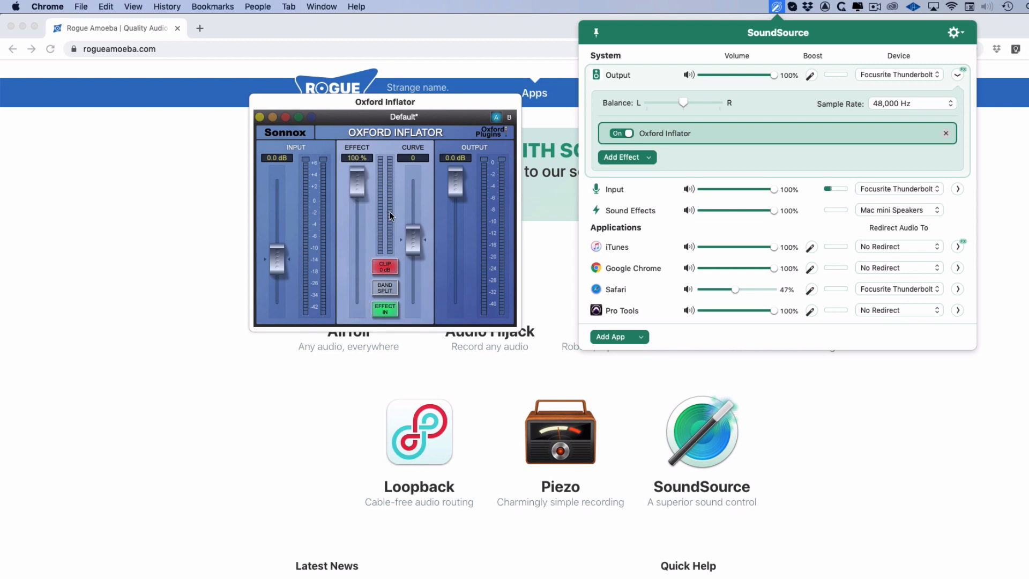
{"action": "left_click_drag", "start_coordinate": [356, 176], "coordinate": [357, 243]}
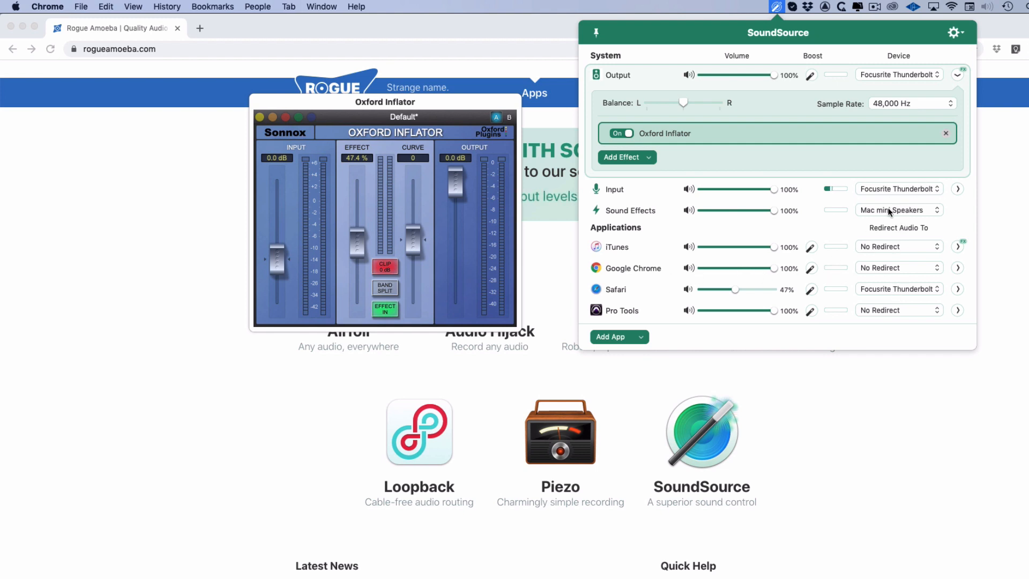
{"action": "left_click", "coordinate": [946, 134]}
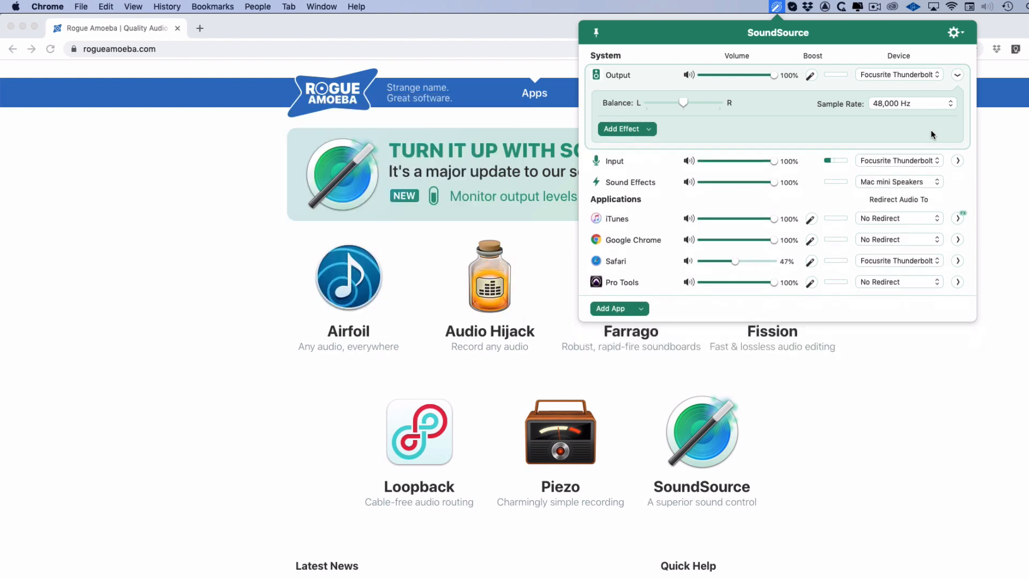
{"action": "mouse_move", "coordinate": [665, 134]}
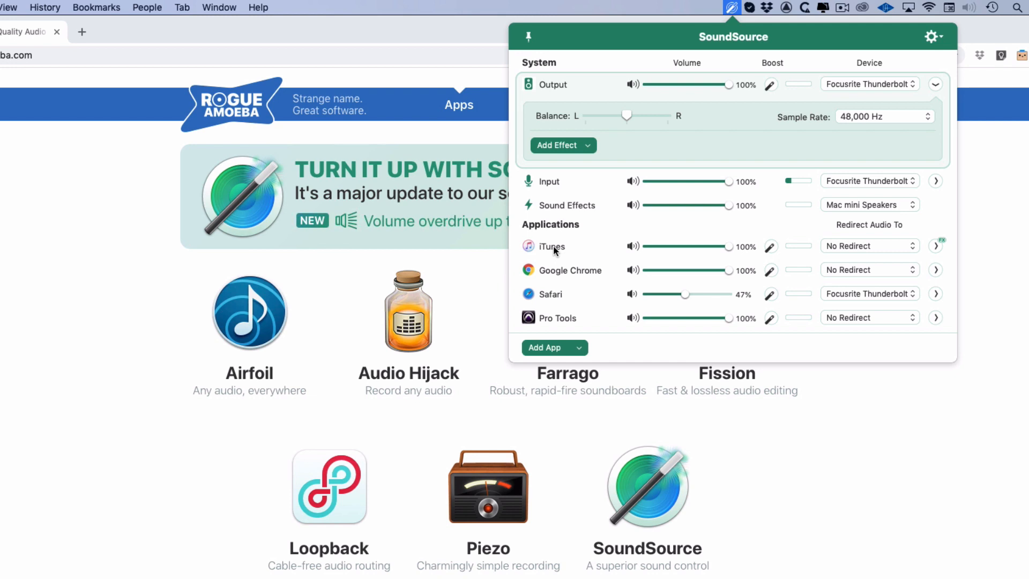
{"action": "mouse_move", "coordinate": [937, 251]}
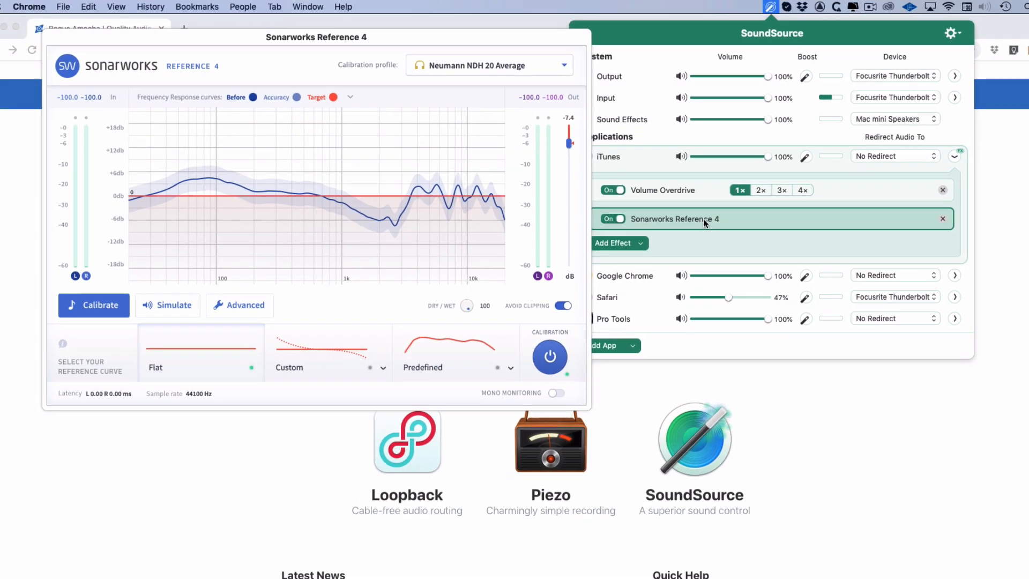
{"action": "mouse_move", "coordinate": [372, 190]}
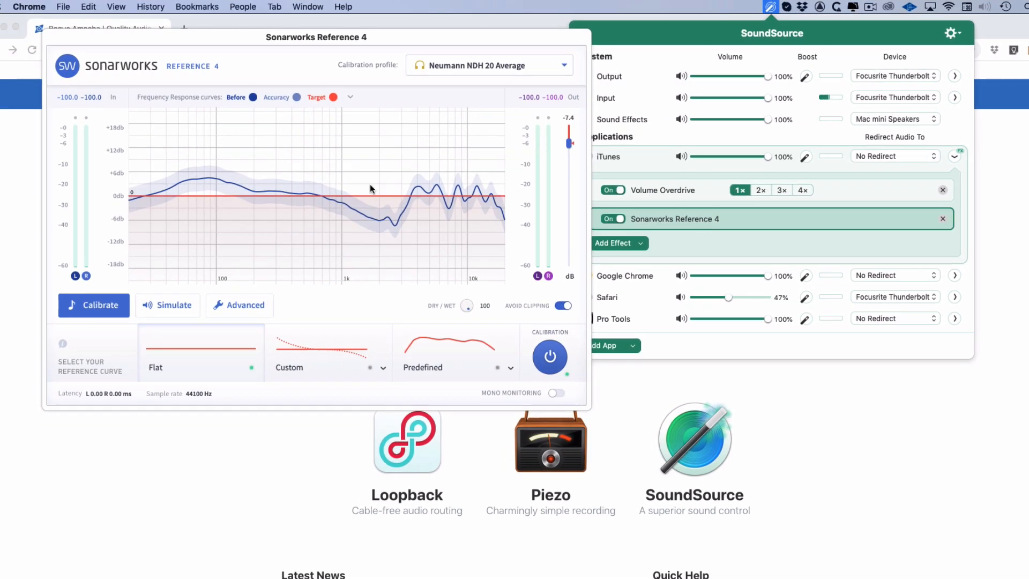
{"action": "mouse_move", "coordinate": [480, 149]}
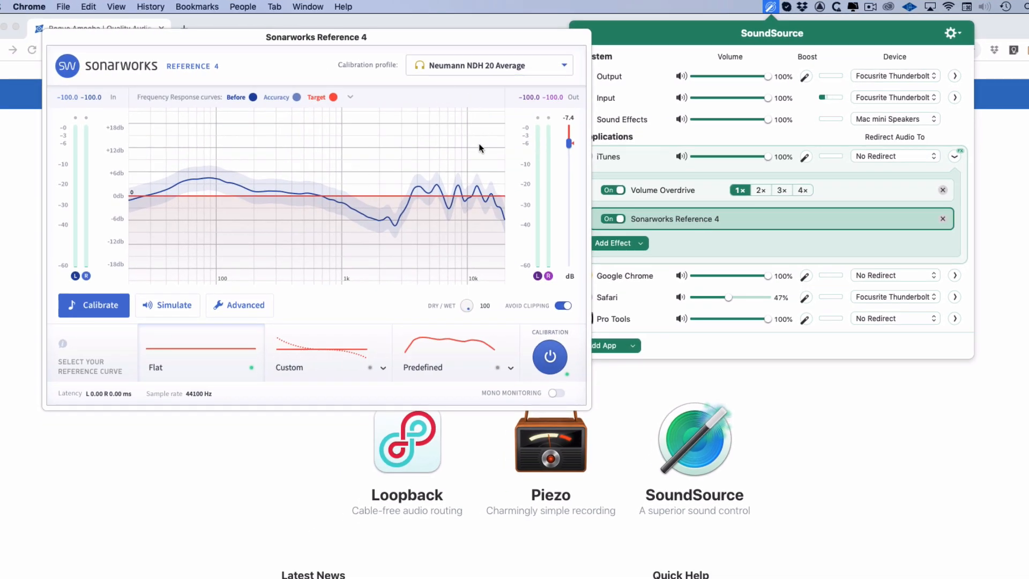